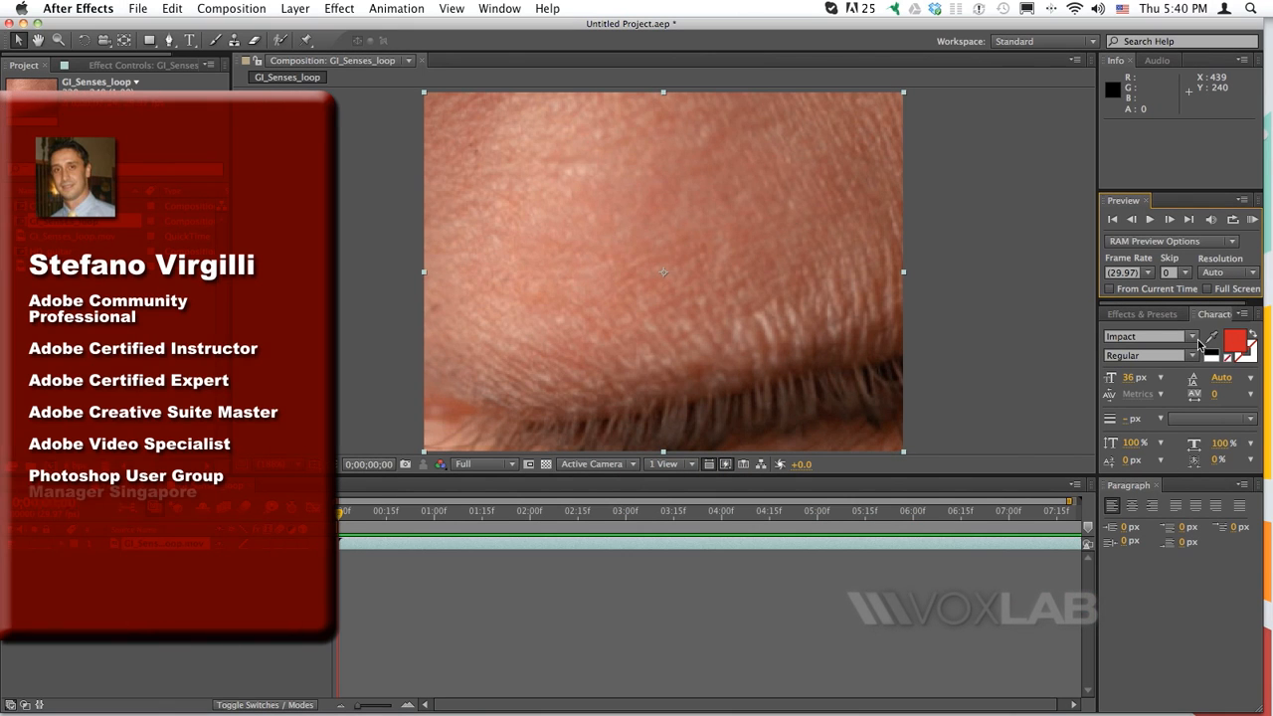
# Step: Enable Time Remapping on the GI_Senses_loop.mov eye clip via Layer > Time
pyautogui.click(1254, 219)
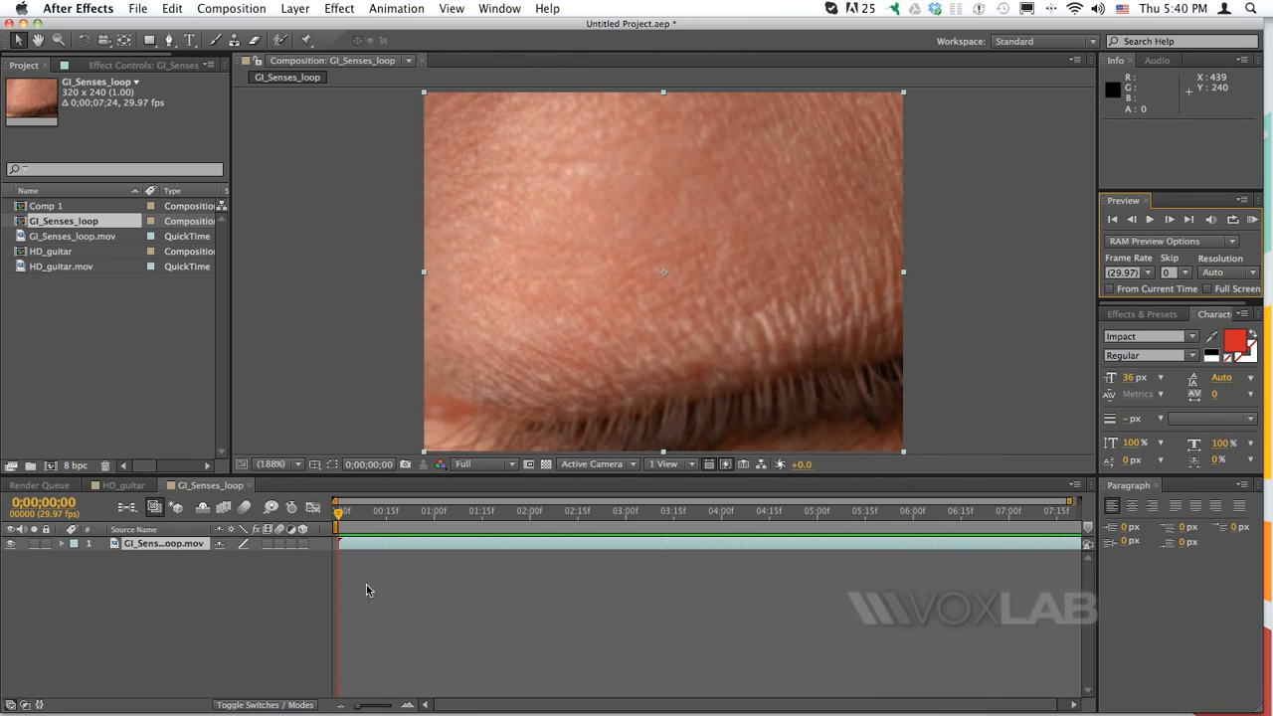
pyautogui.click(294, 8)
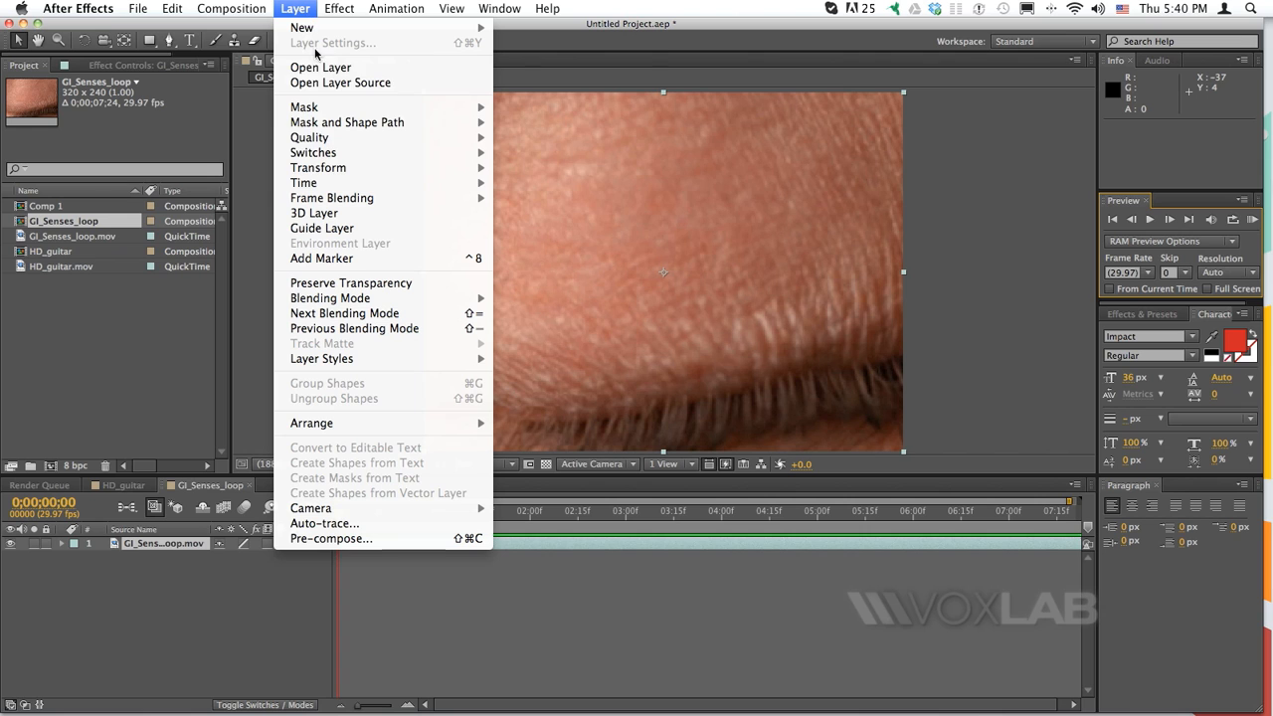
pyautogui.moveTo(302, 183)
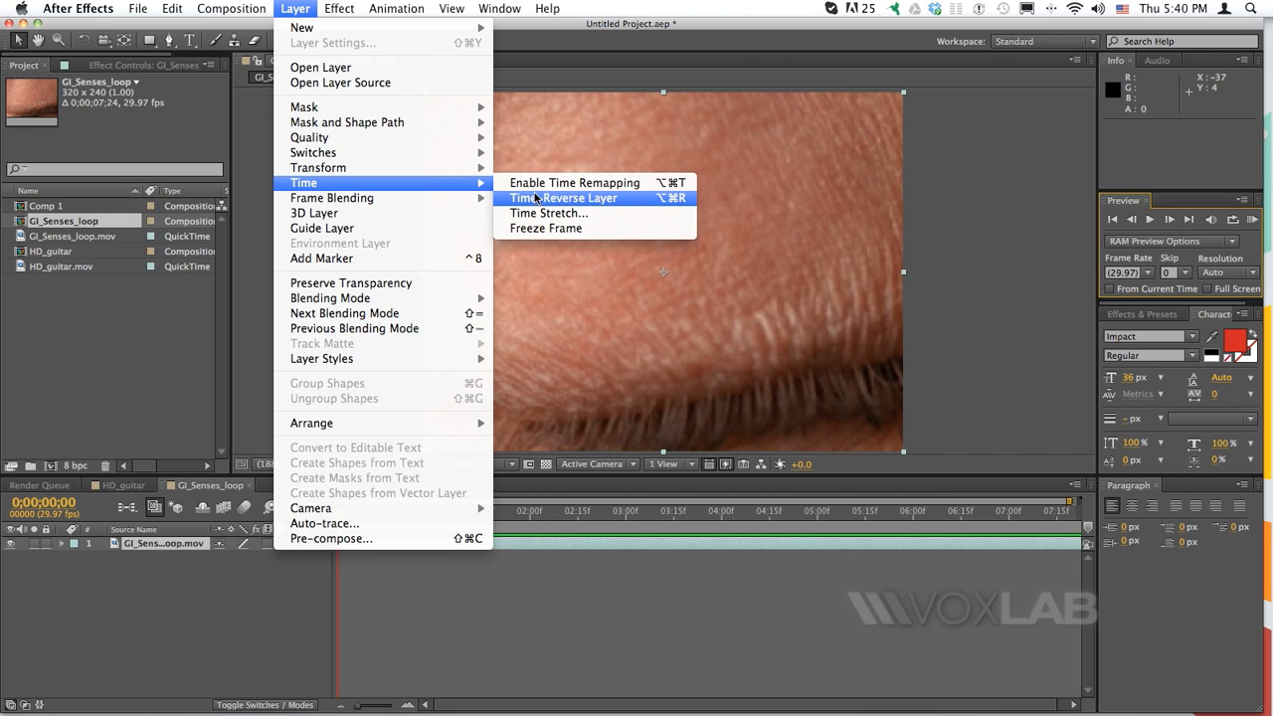
pyautogui.moveTo(575, 183)
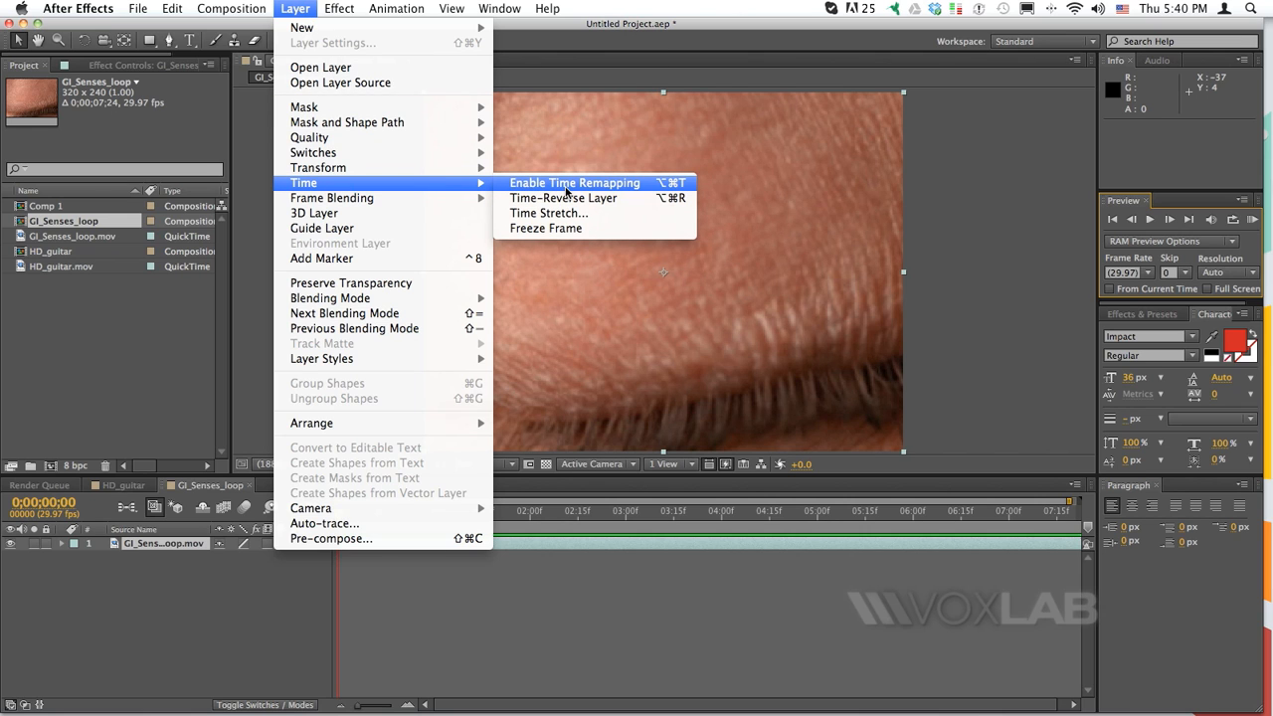
pyautogui.click(573, 183)
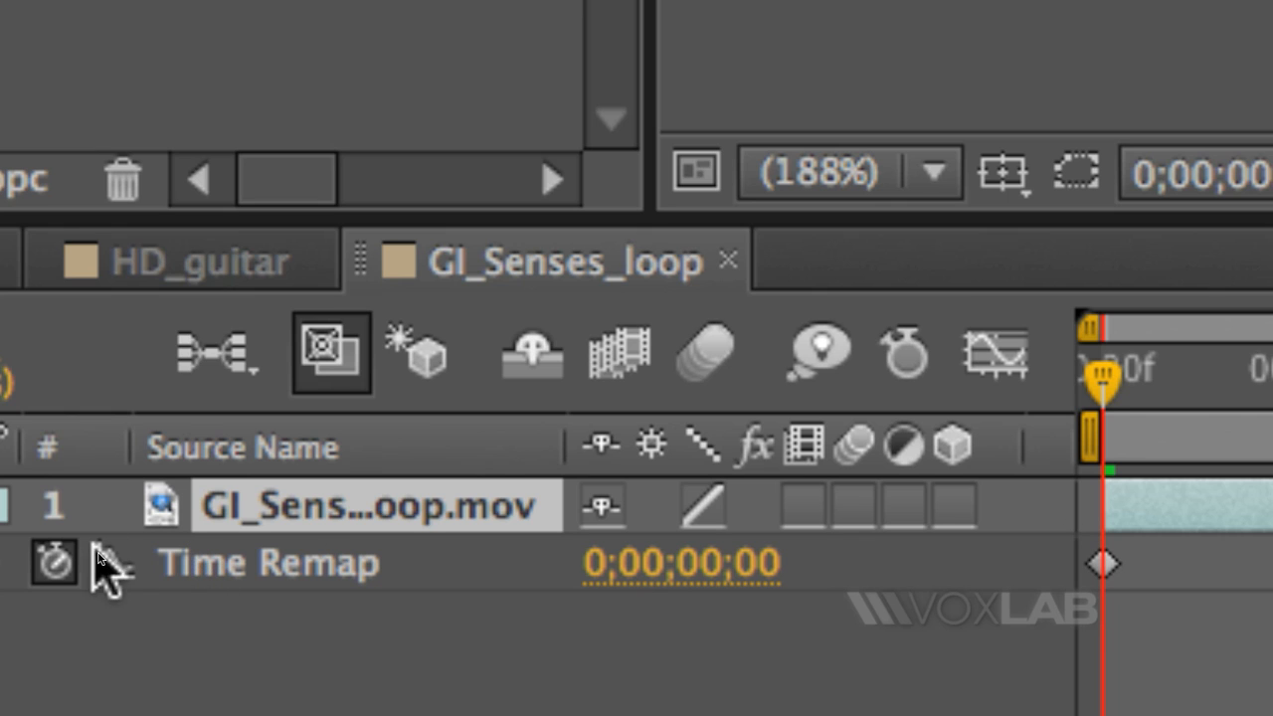
pyautogui.moveTo(53, 561)
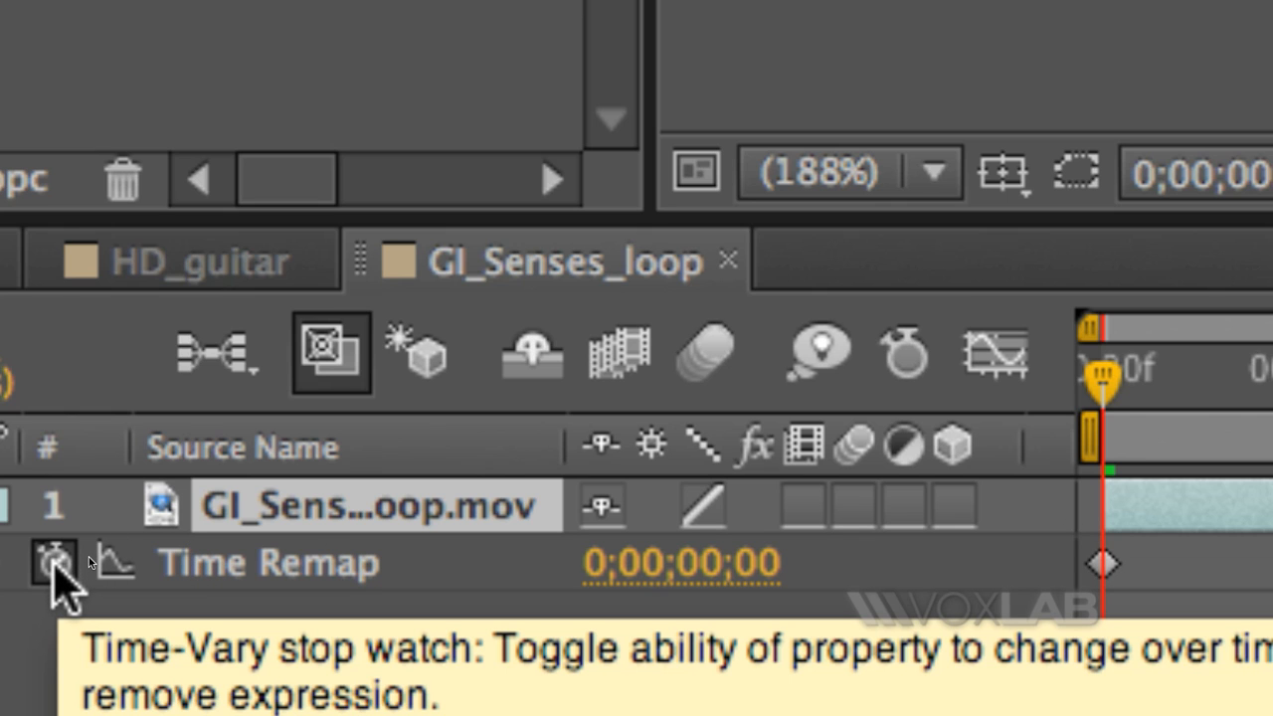
# Step: Give the eye clip's Time Remap a wiggle(2,2) expression via the stopwatch
pyautogui.click(53, 561)
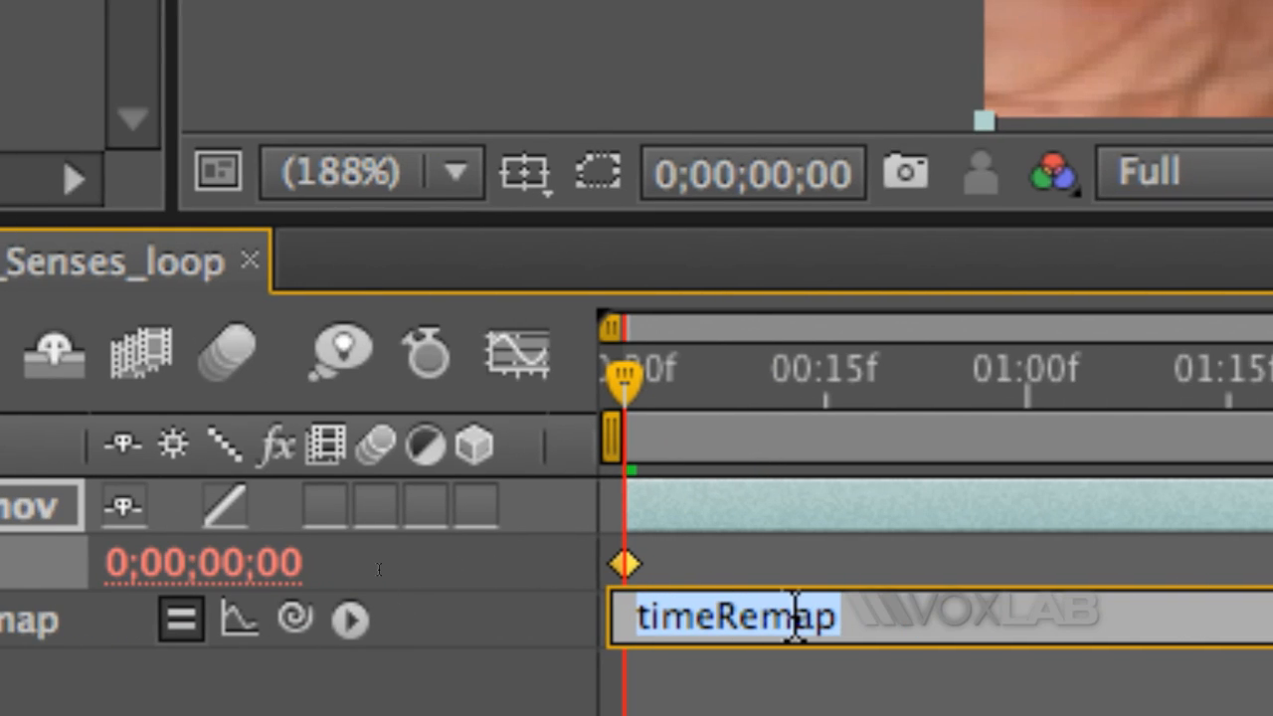
pyautogui.write('wi')
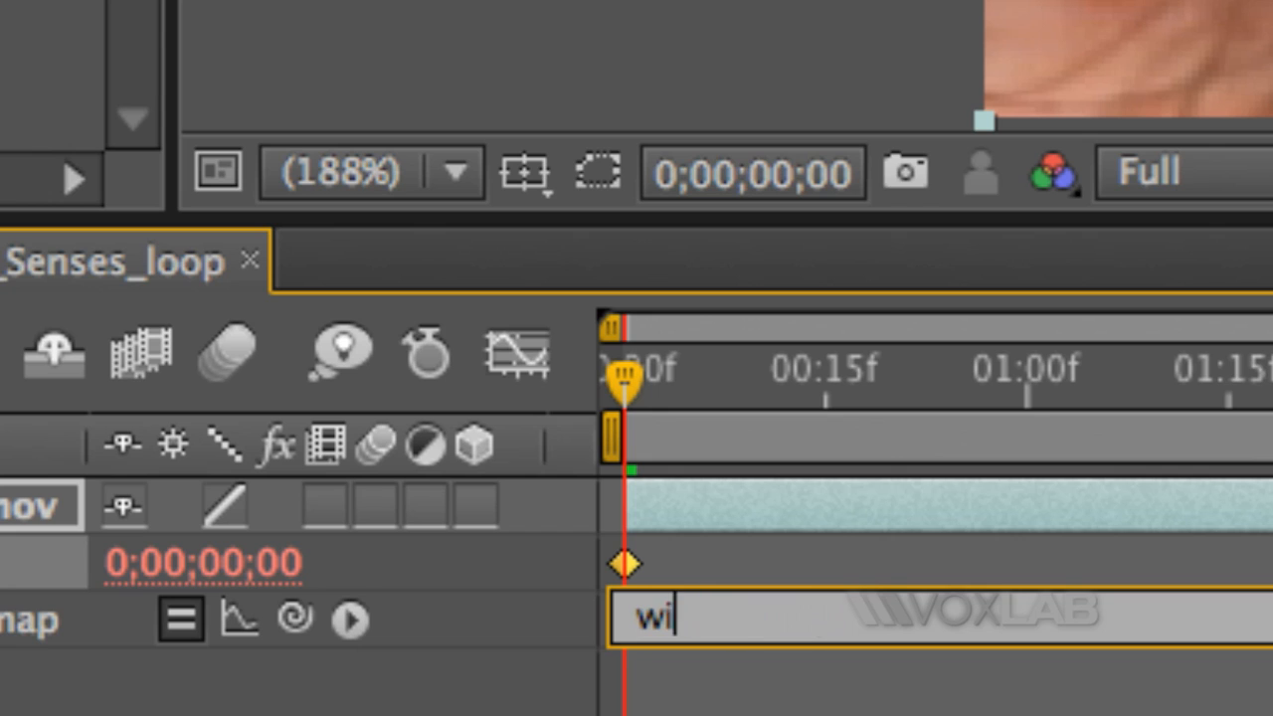
pyautogui.write('ggle')
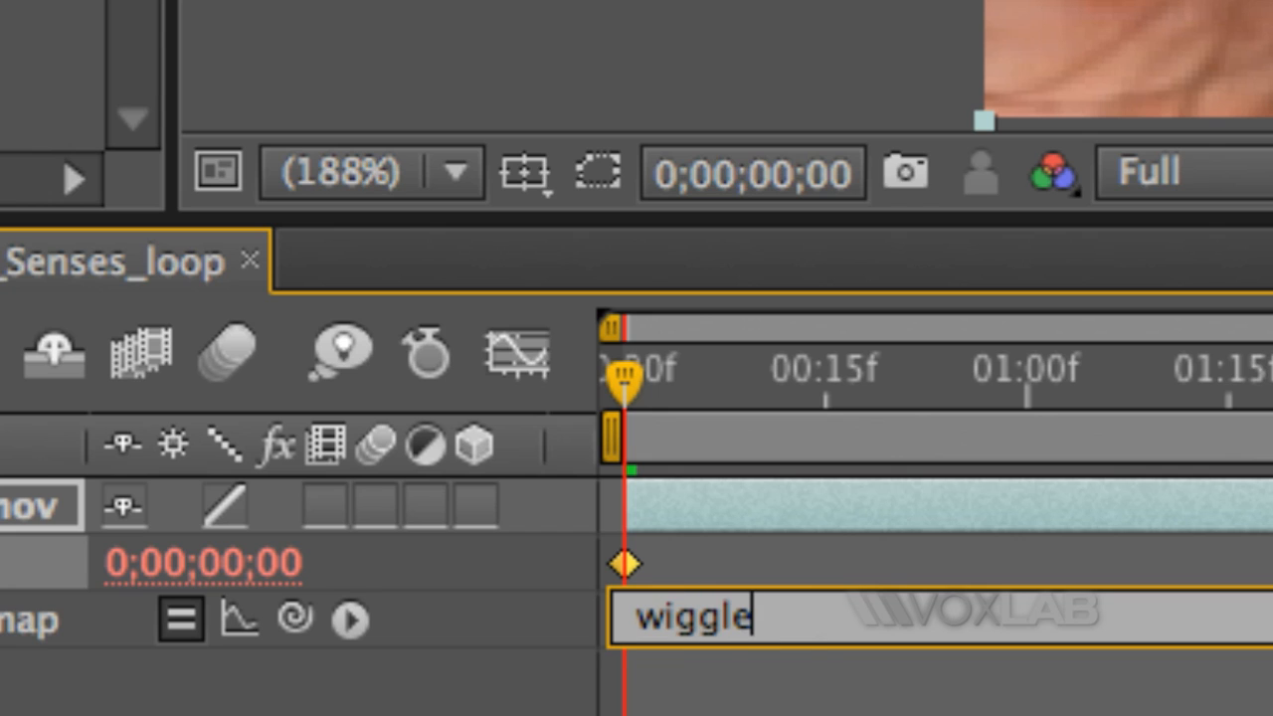
pyautogui.write('(2')
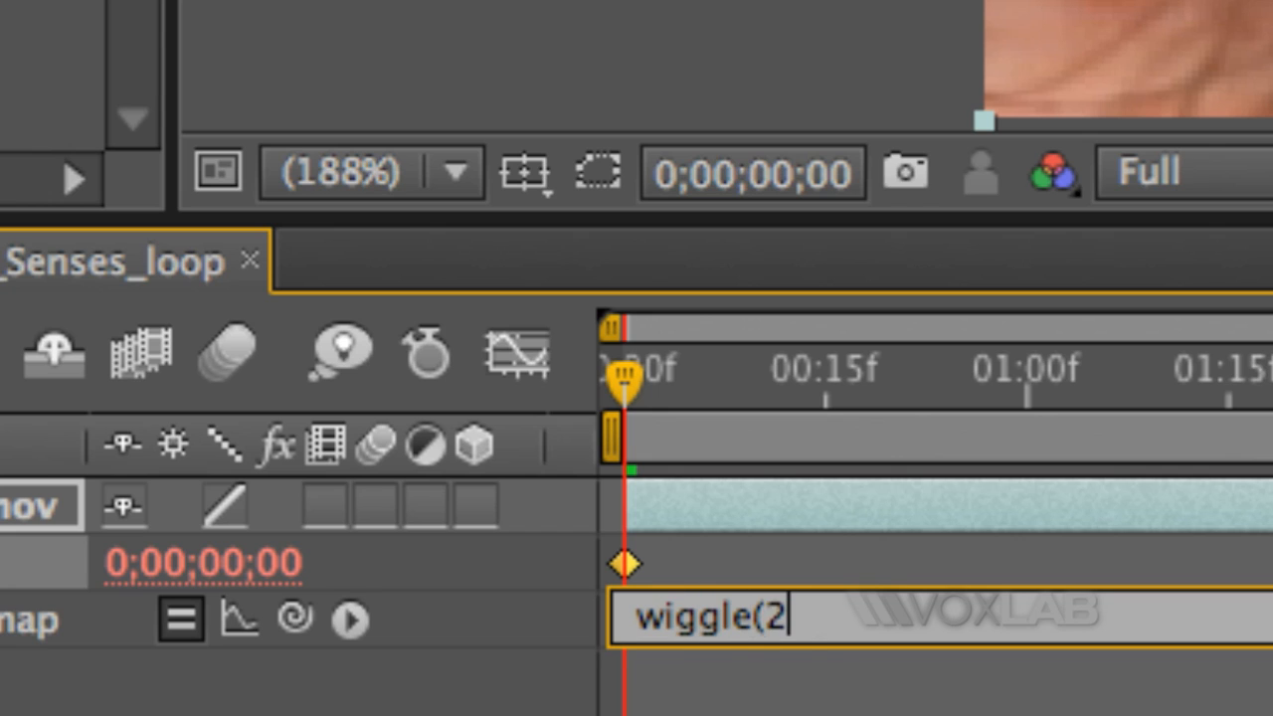
pyautogui.write(',2')
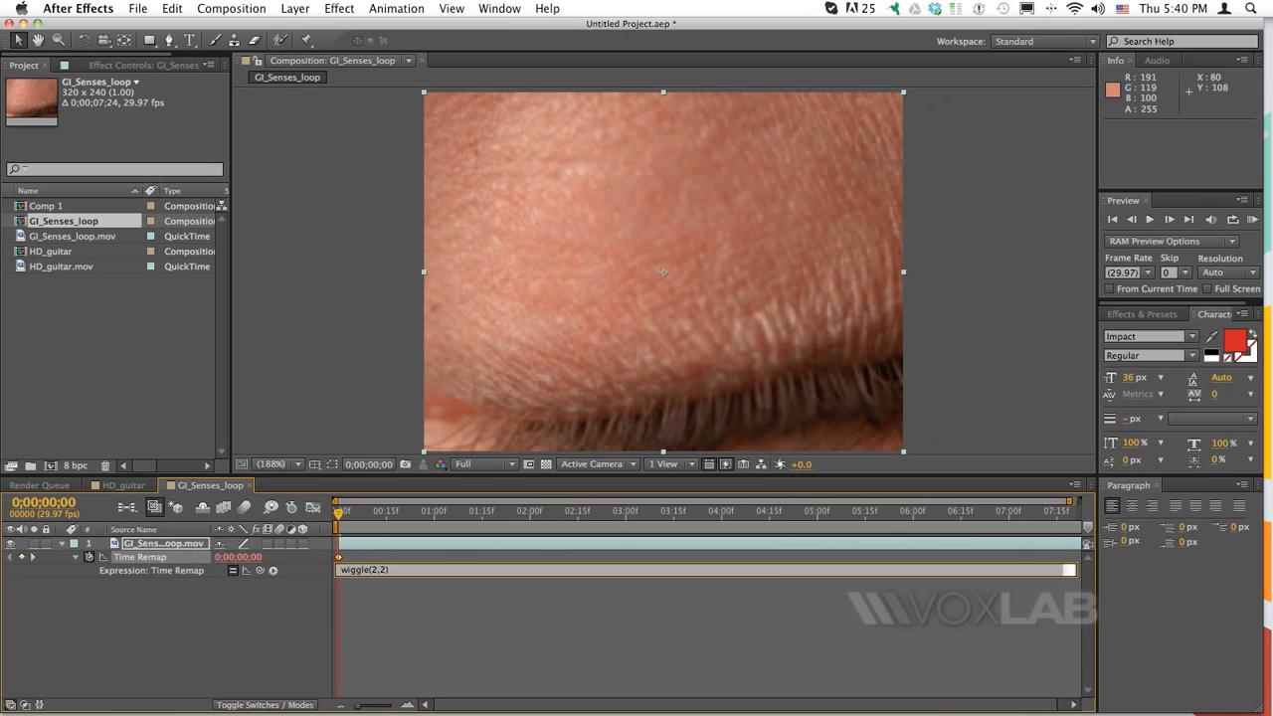
# Step: Switch to the HD_guitar composition containing the guitar footage
pyautogui.click(1170, 219)
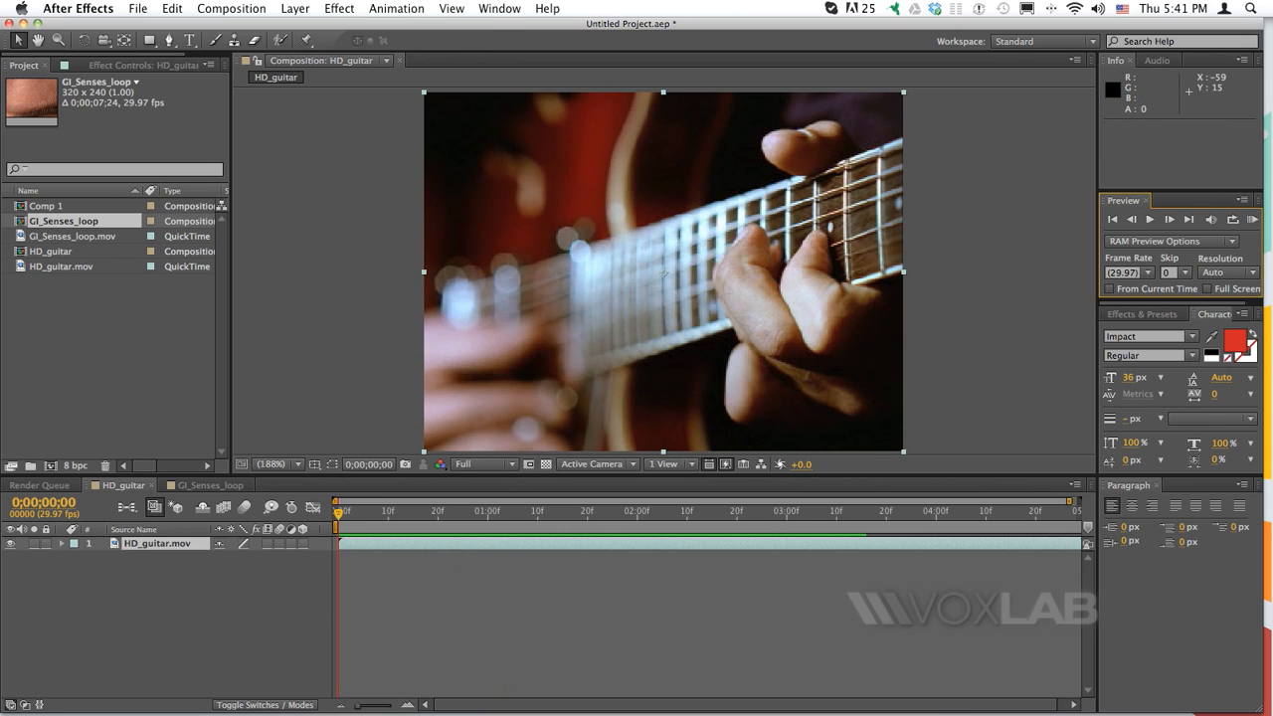
# Step: Enable Time Remapping on the guitar clip layer via Layer > Time
pyautogui.click(294, 8)
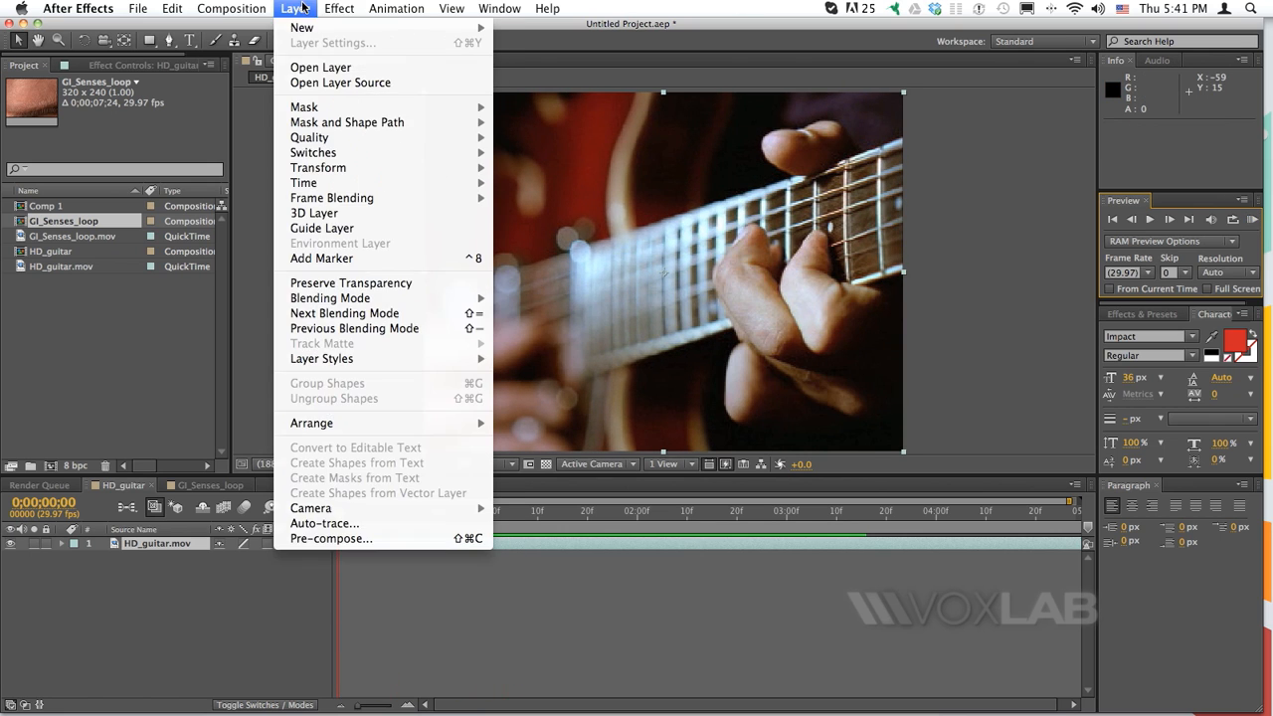
pyautogui.moveTo(302, 183)
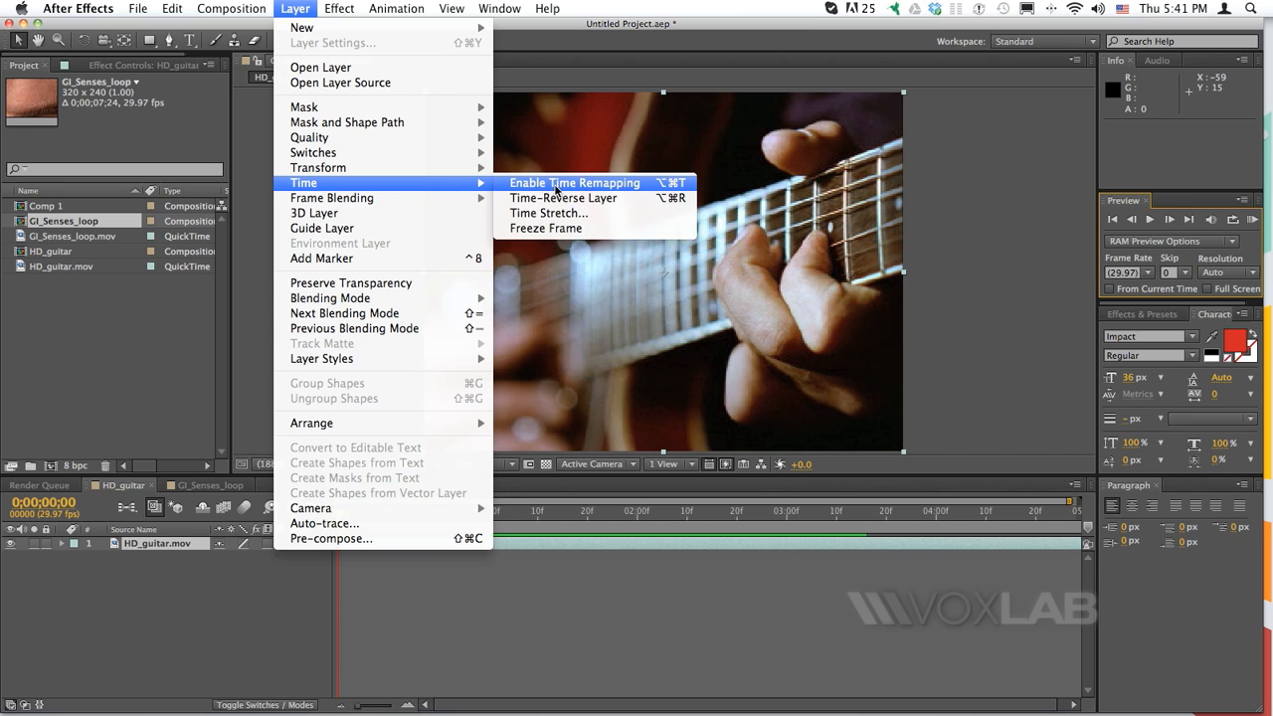
pyautogui.click(575, 183)
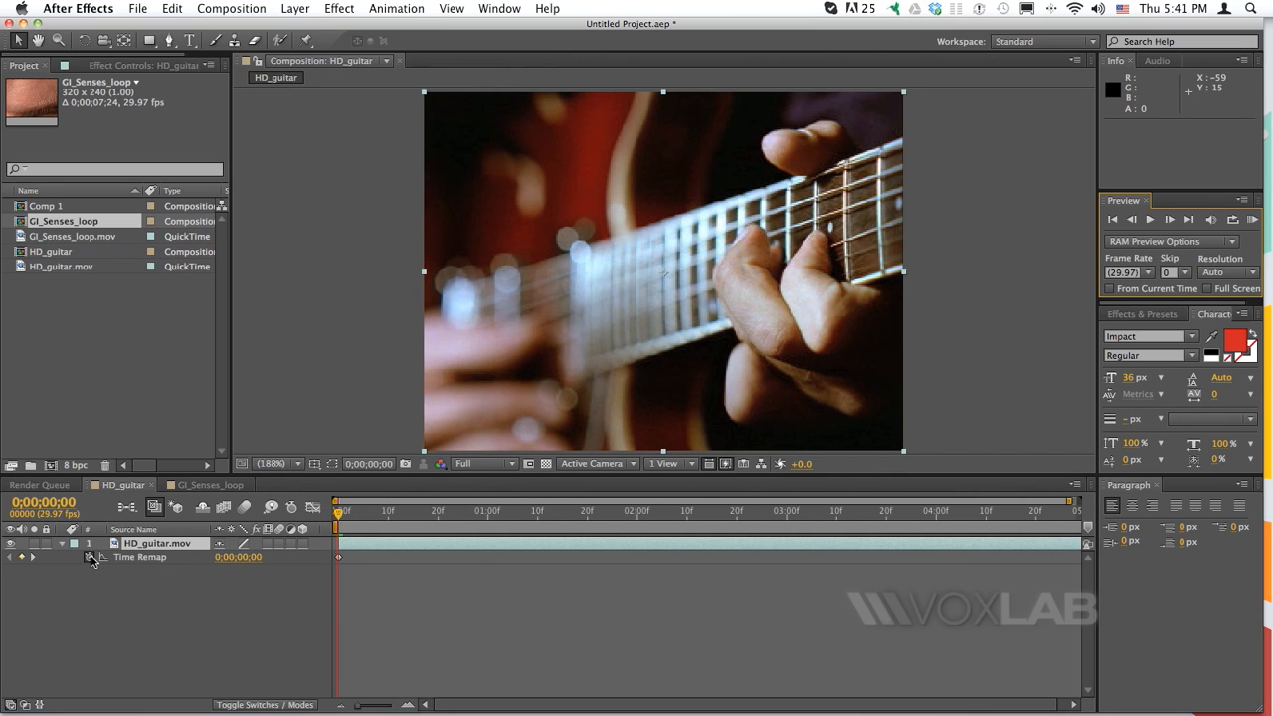
pyautogui.moveTo(89, 557)
pyautogui.write('wiggle(')
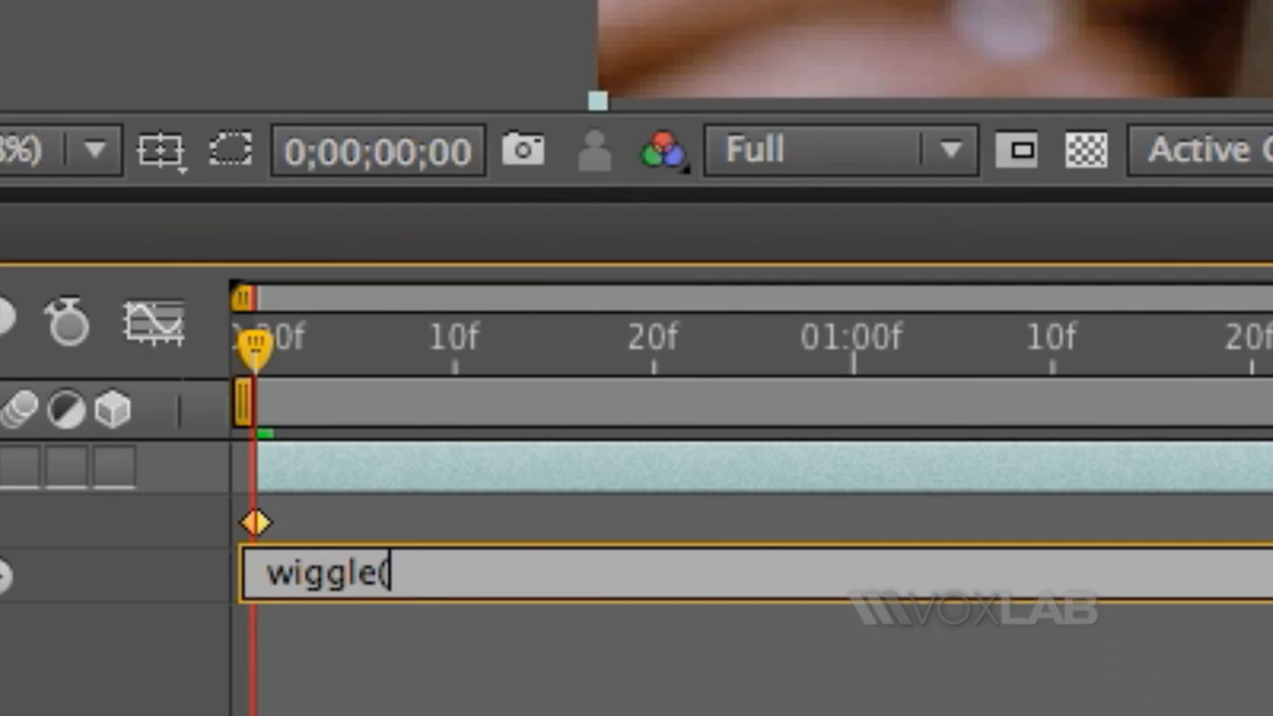
# Step: Edit the guitar clip's Time Remap expression toward wiggle(1,.5), selecting the frequency value
pyautogui.write('5,5)')
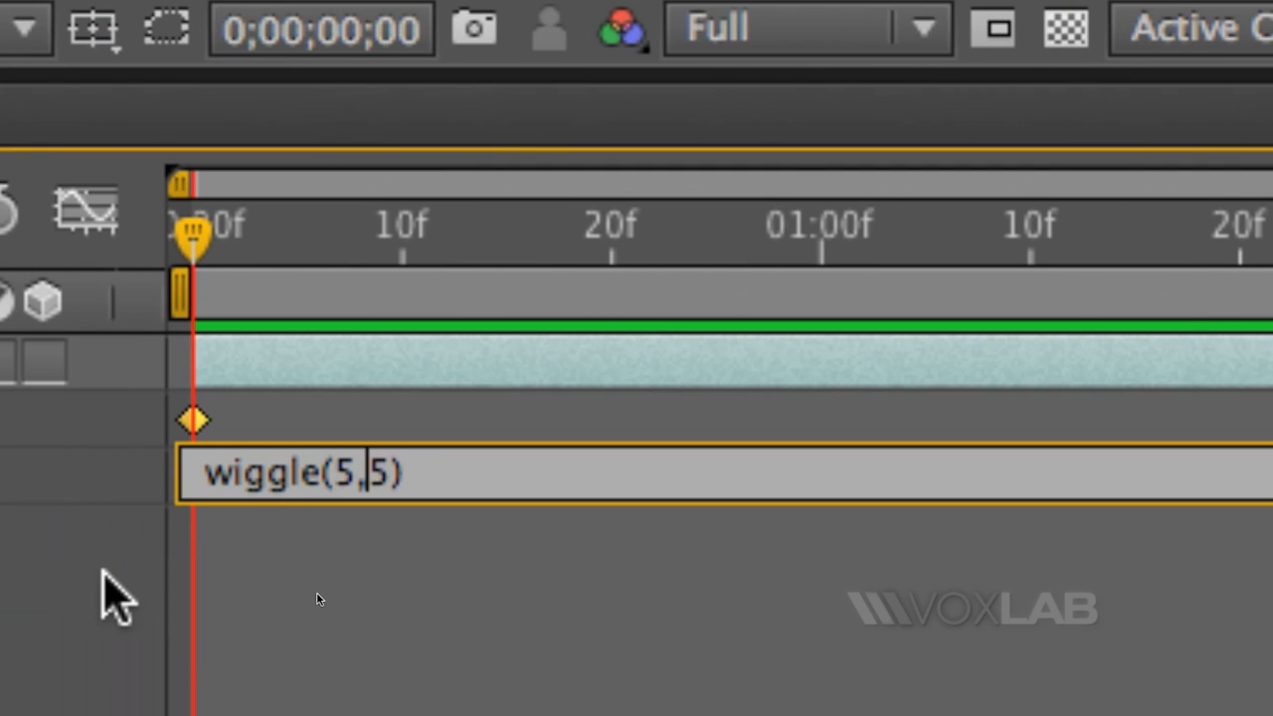
pyautogui.write('.')
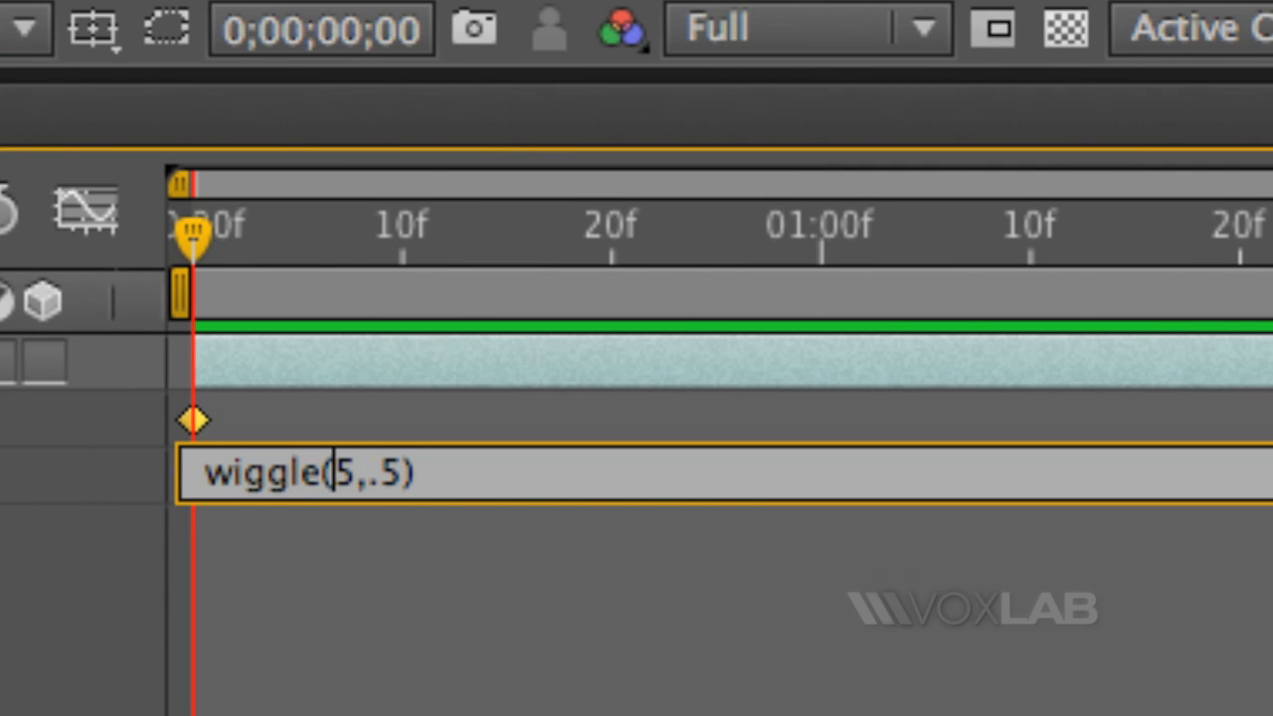
pyautogui.doubleClick(342, 473)
pyautogui.write('1')
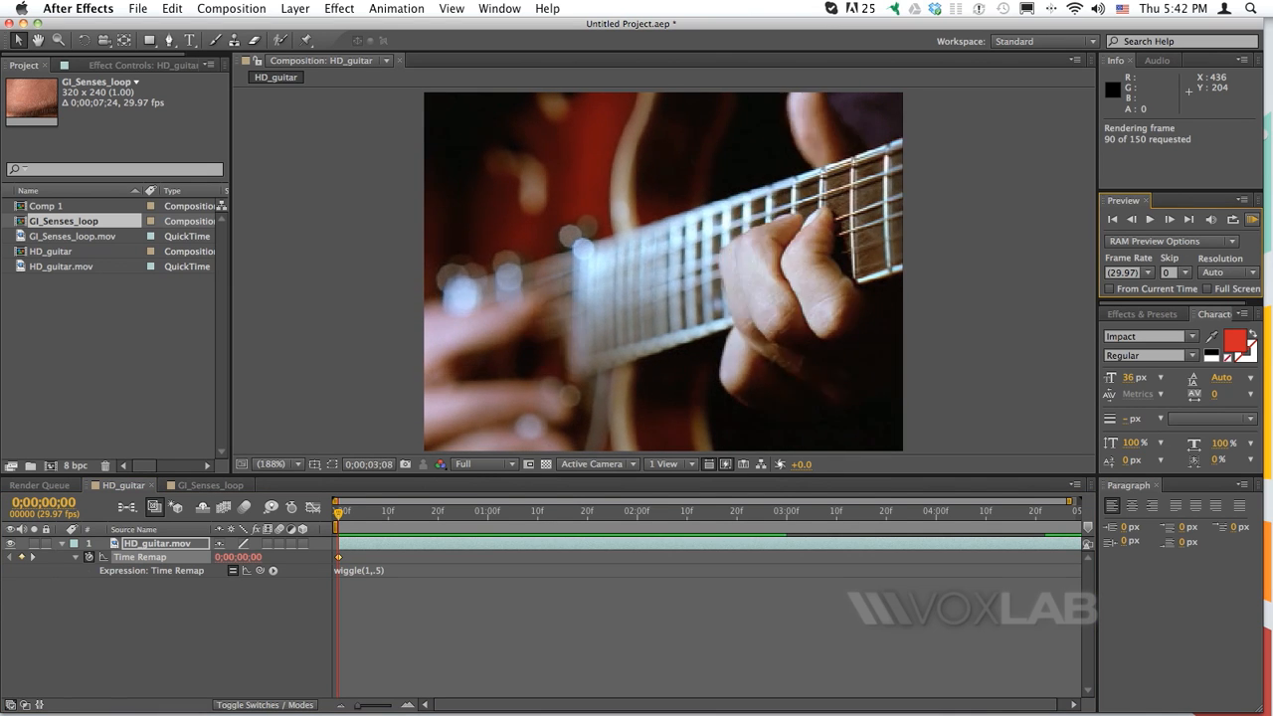
pyautogui.click(1150, 219)
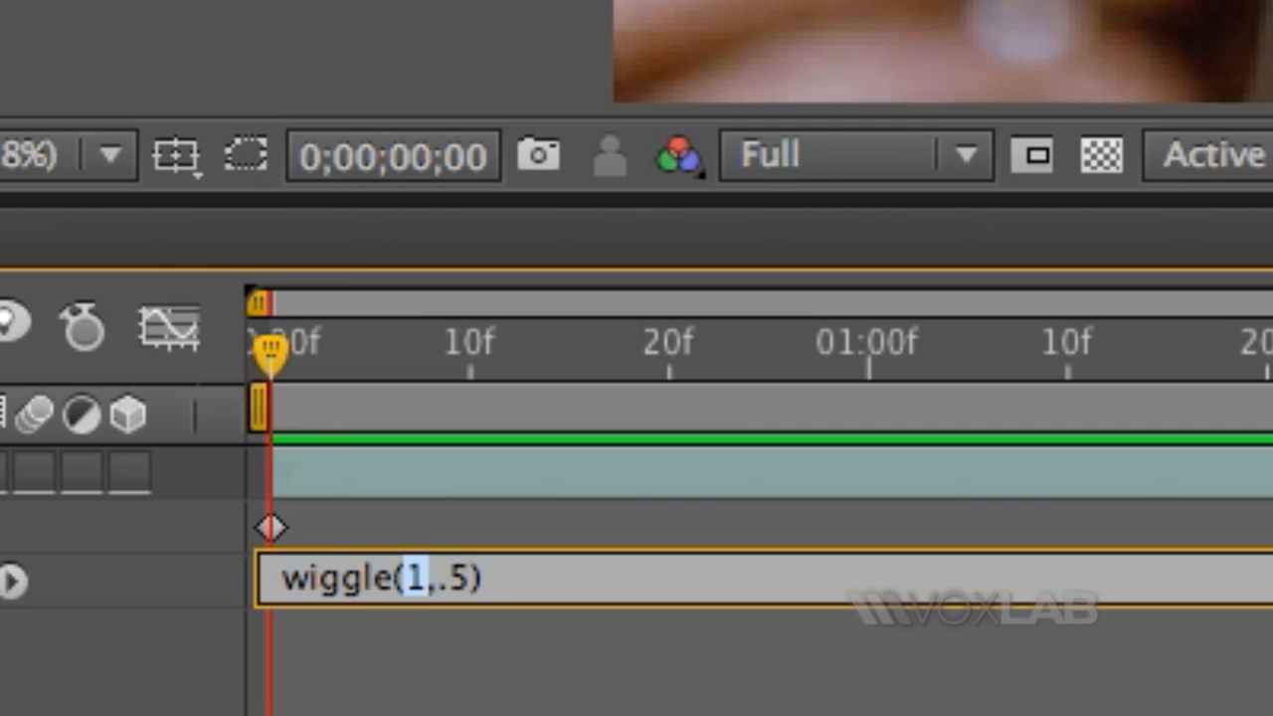
# Step: Change the expression to wiggle(10,2) and run a RAM preview of the result
pyautogui.write('0')
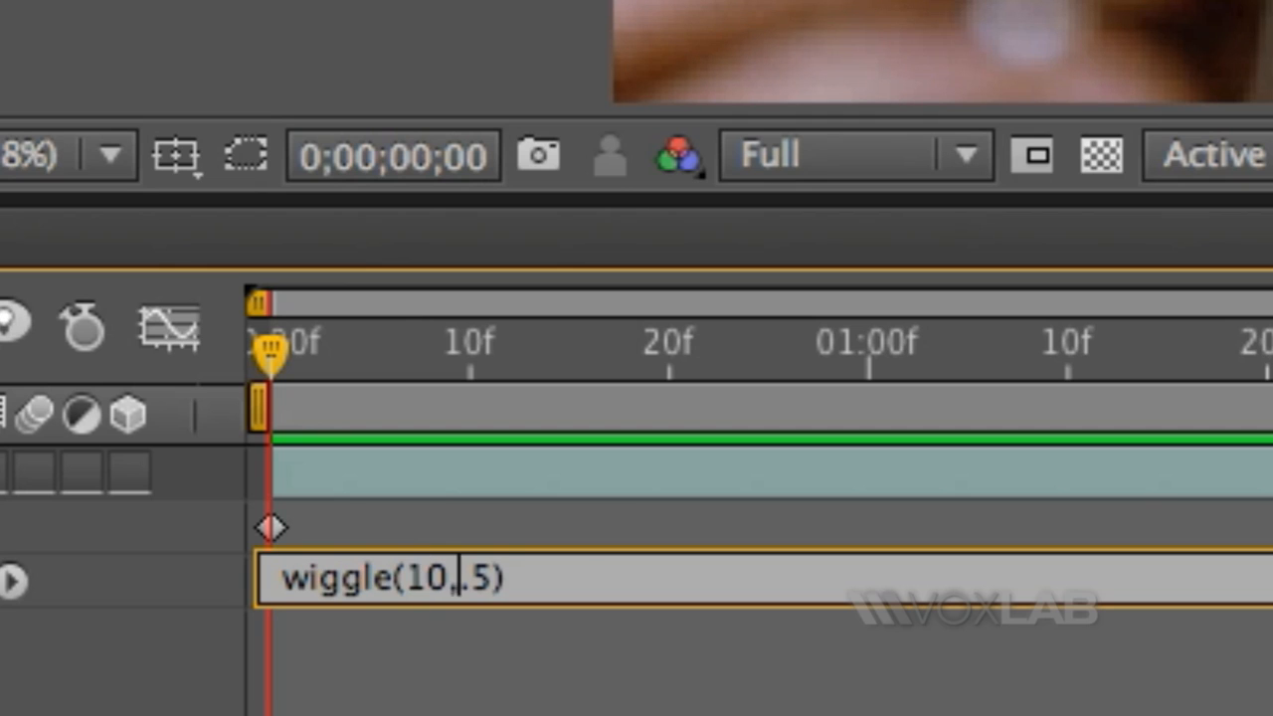
pyautogui.doubleClick(485, 577)
pyautogui.write('2')
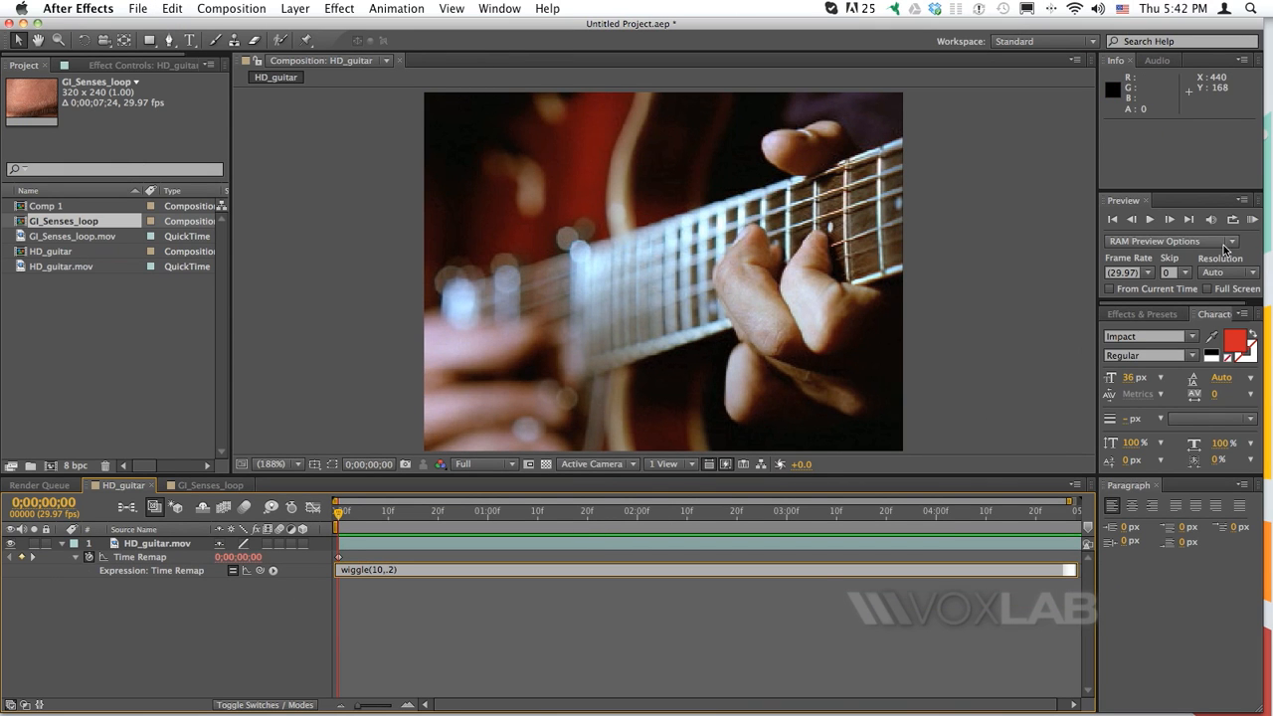
pyautogui.click(1249, 219)
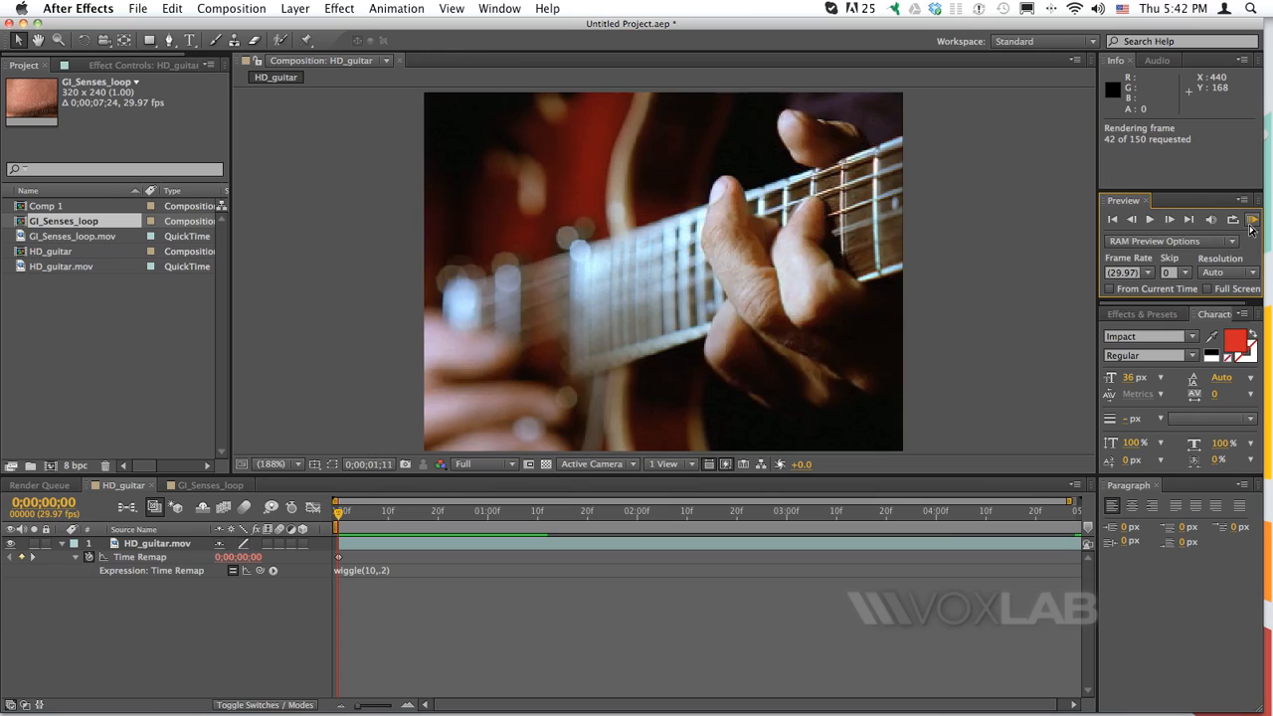